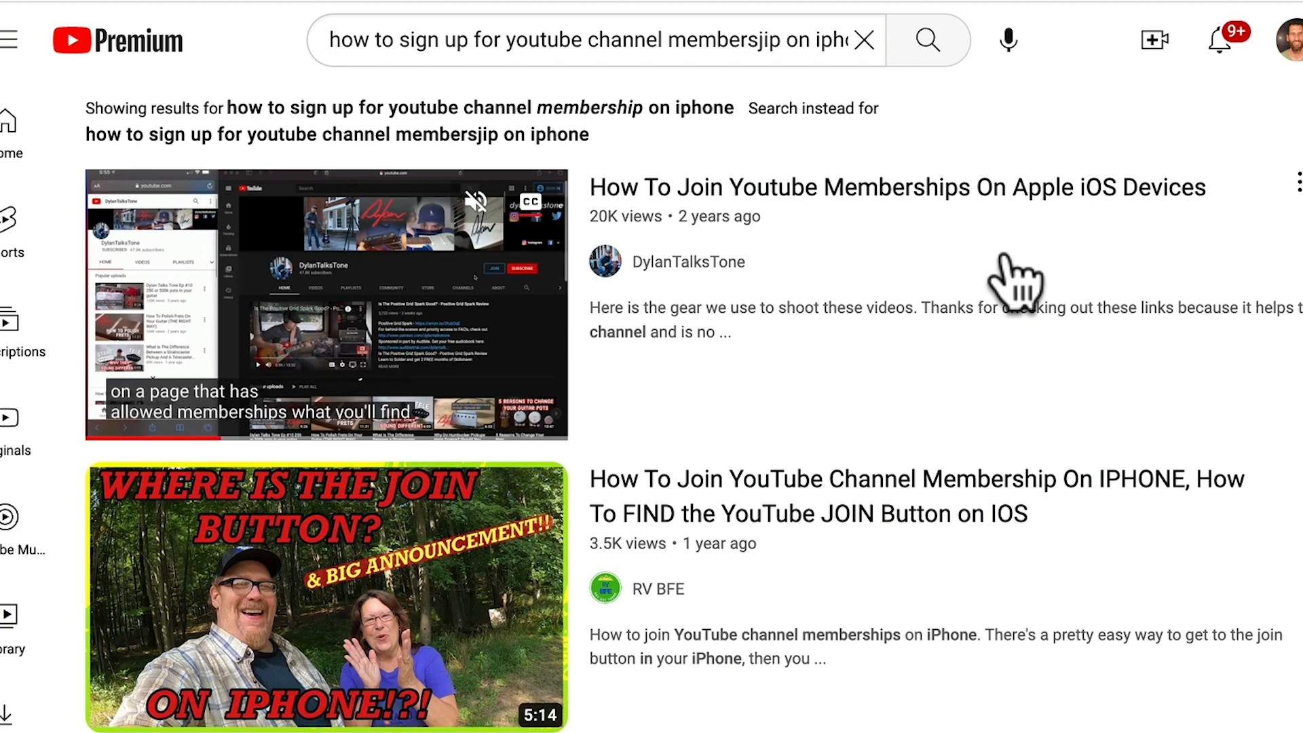
{"action": "mouse_move", "coordinate": [760, 116]}
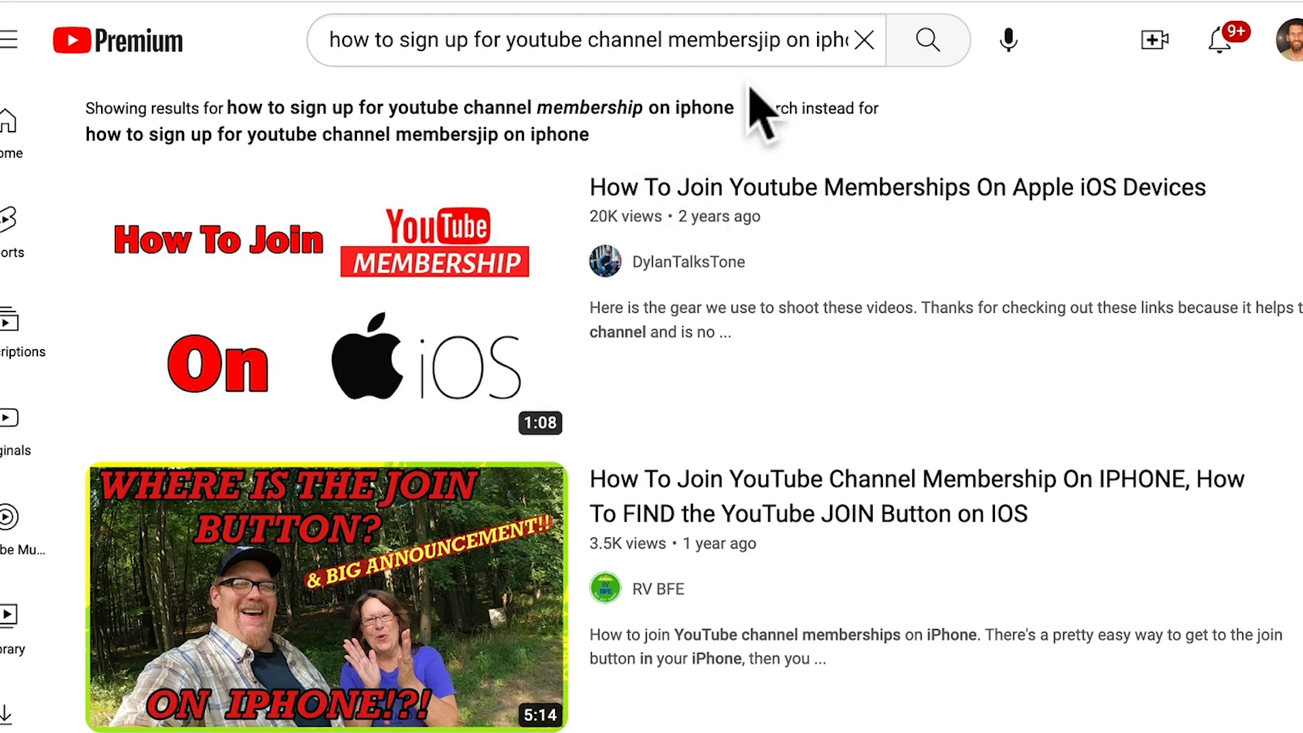
{"action": "mouse_move", "coordinate": [771, 92]}
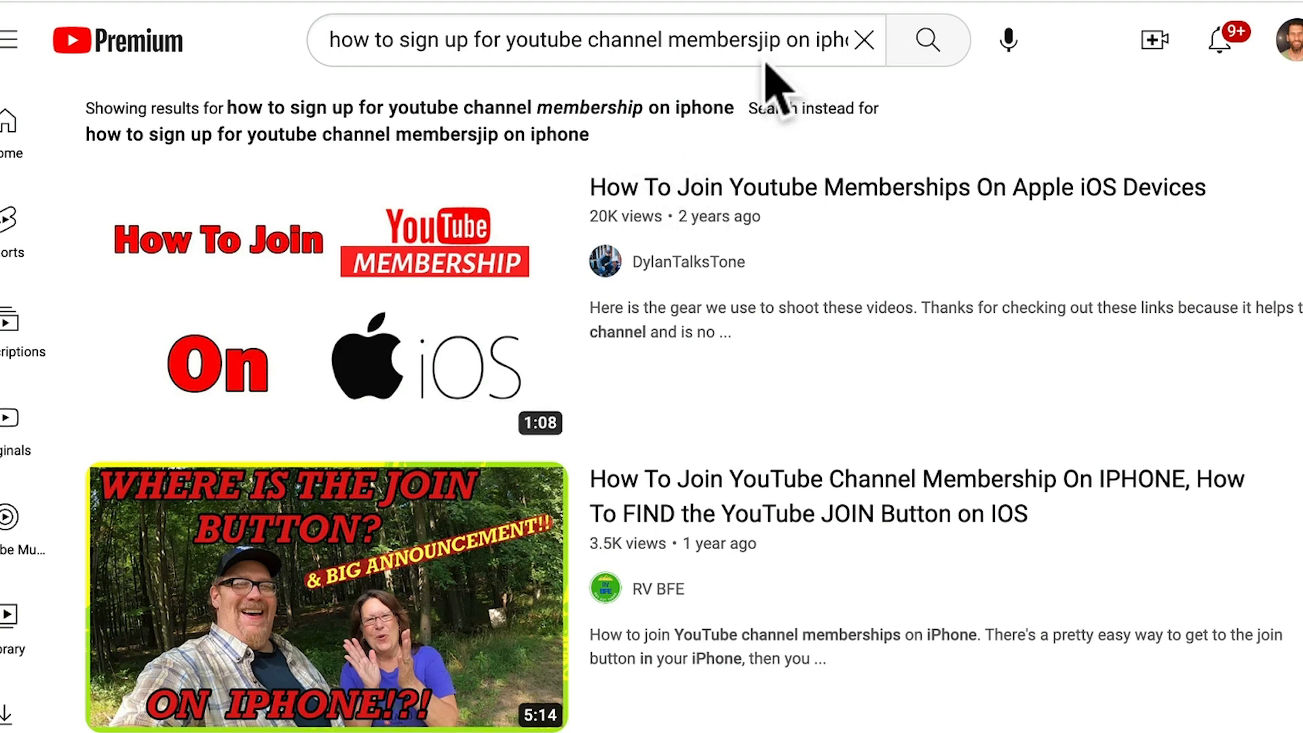
{"action": "mouse_move", "coordinate": [760, 274]}
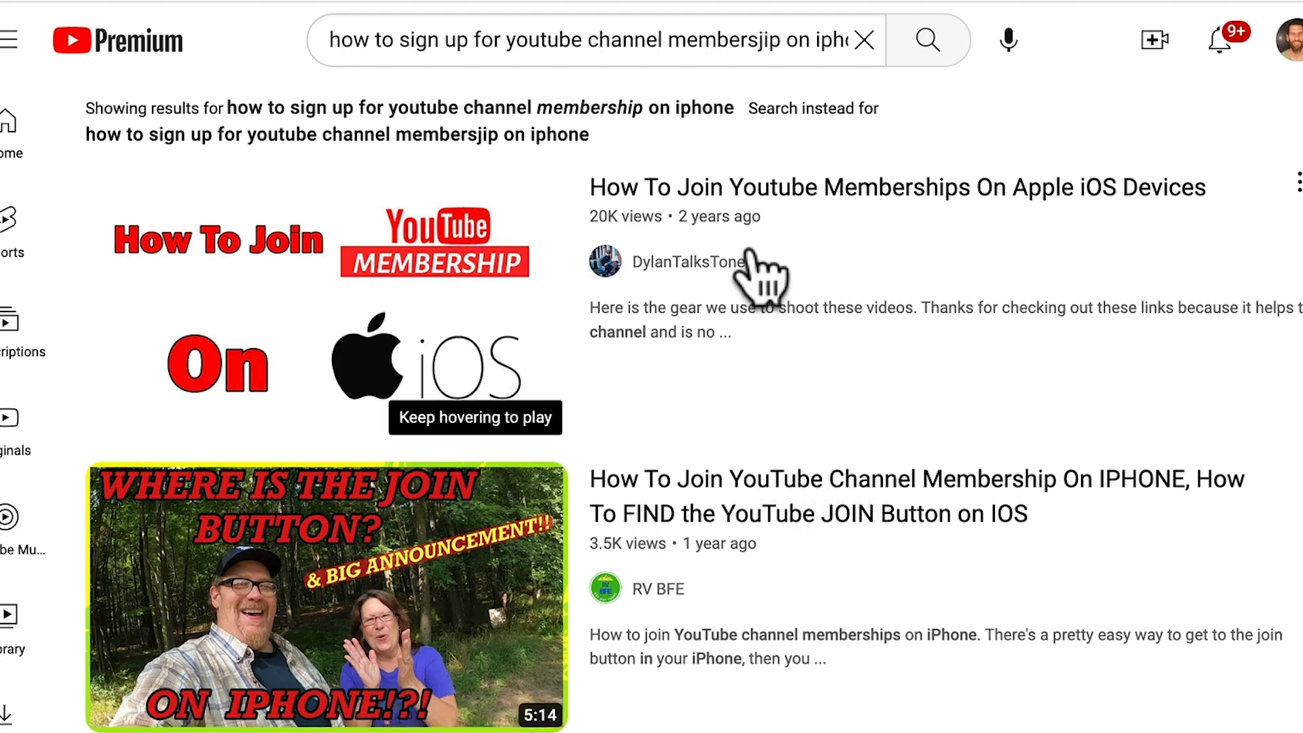
{"action": "mouse_move", "coordinate": [423, 606]}
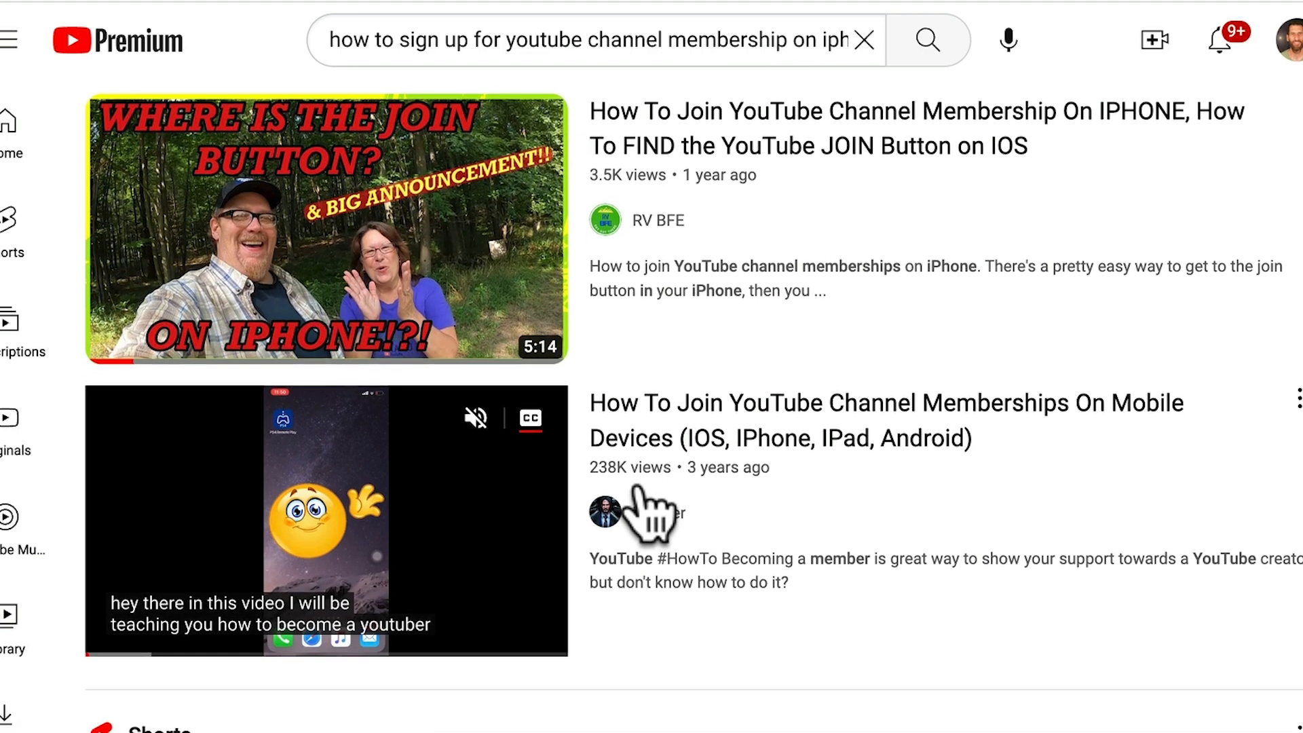
- Play the 'How To Join YouTube Channel Membership On IPHONE' tutorial from the search results
{"action": "scroll", "scroll_direction": "down", "scroll_amount": 3}
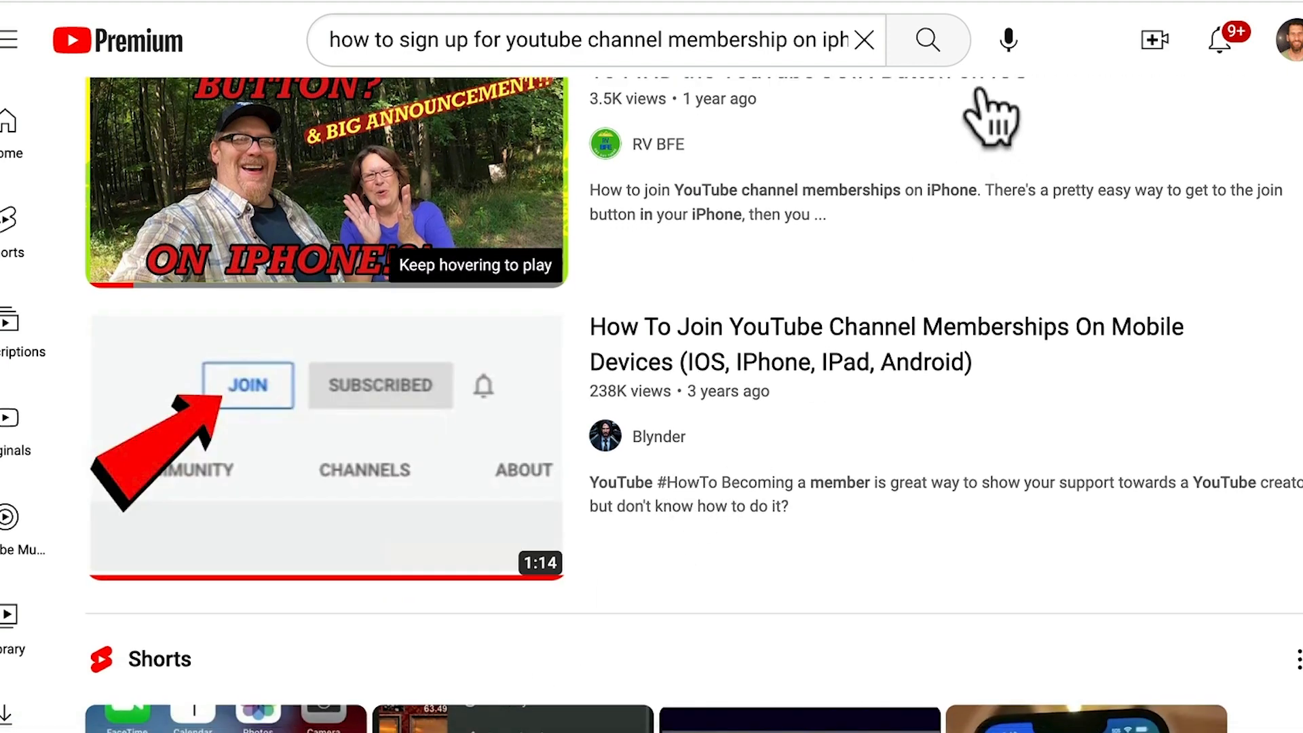
{"action": "left_click", "coordinate": [326, 181]}
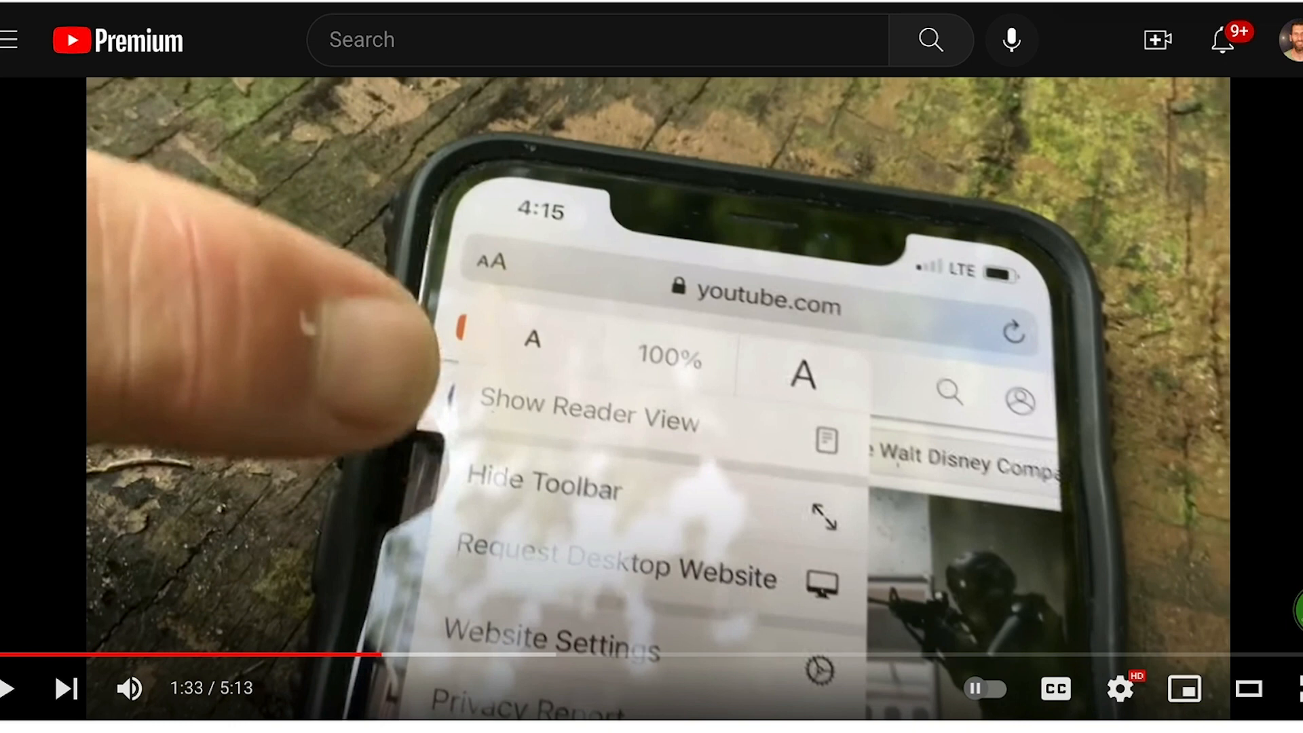
{"action": "mouse_move", "coordinate": [582, 378]}
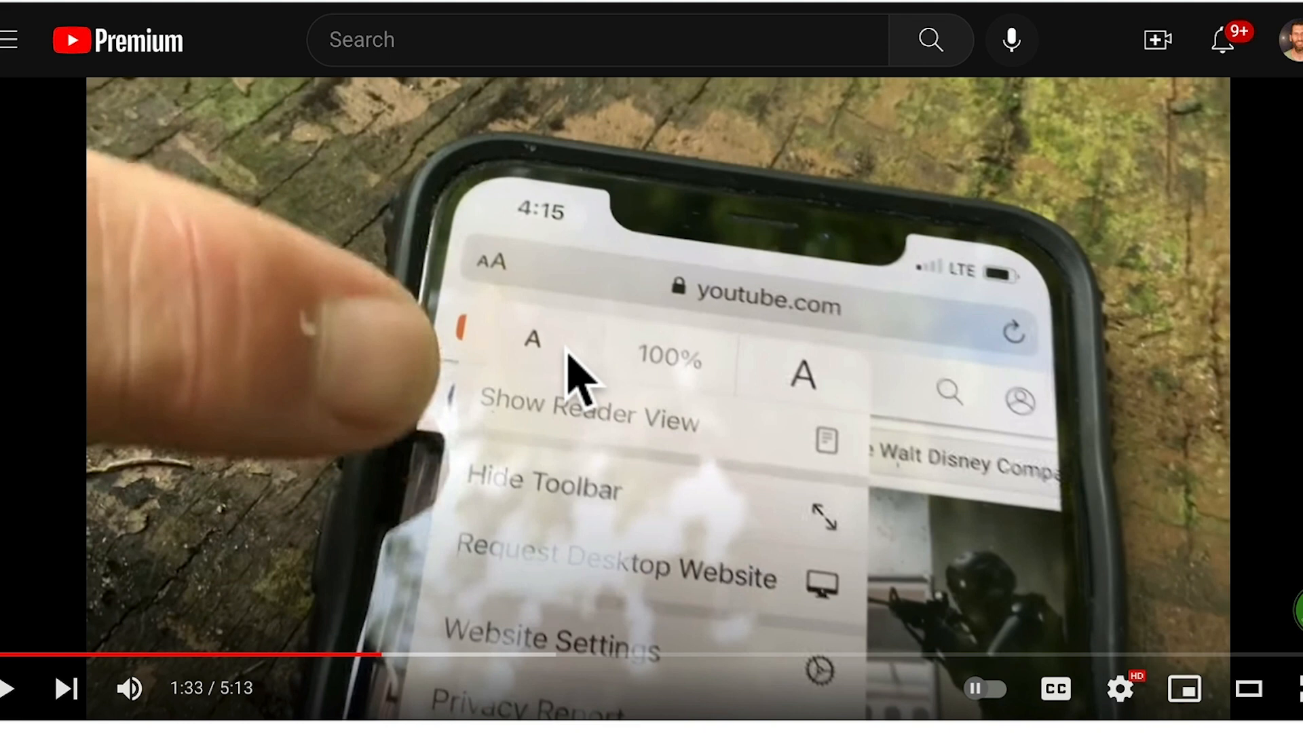
{"action": "mouse_move", "coordinate": [499, 325]}
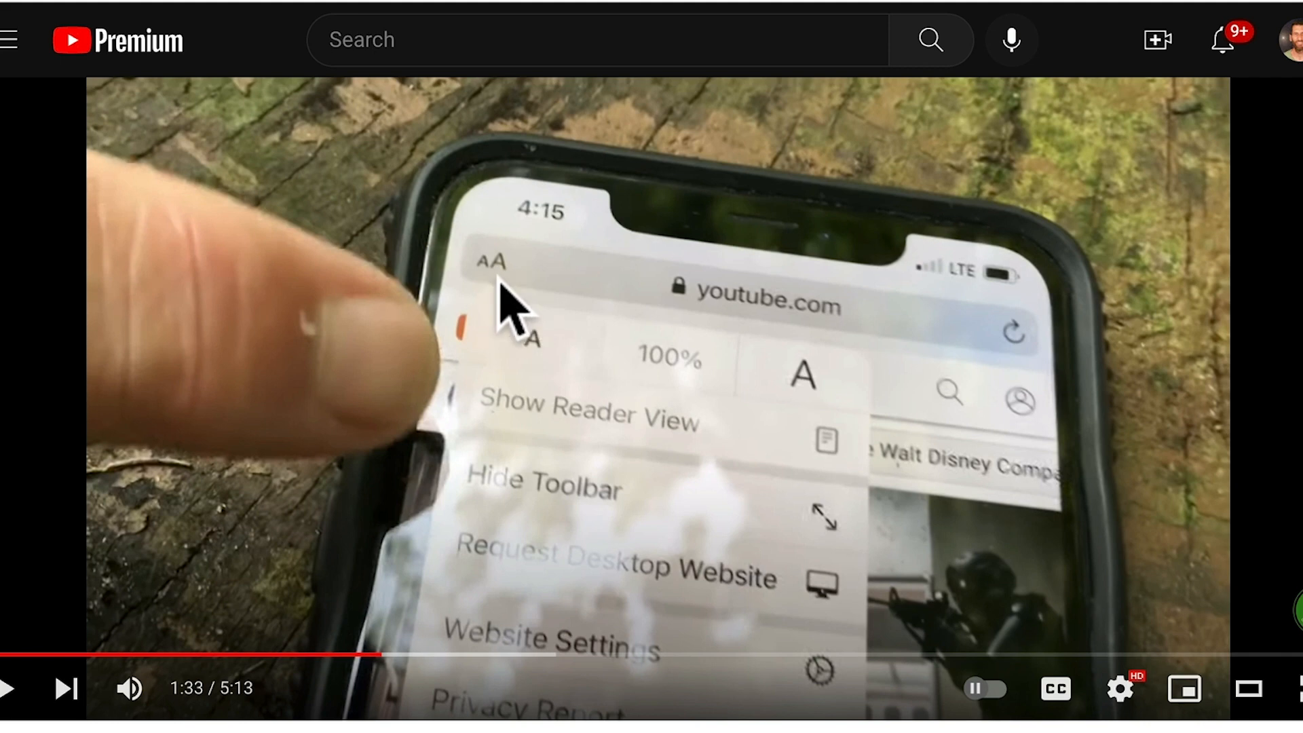
{"action": "mouse_move", "coordinate": [781, 349]}
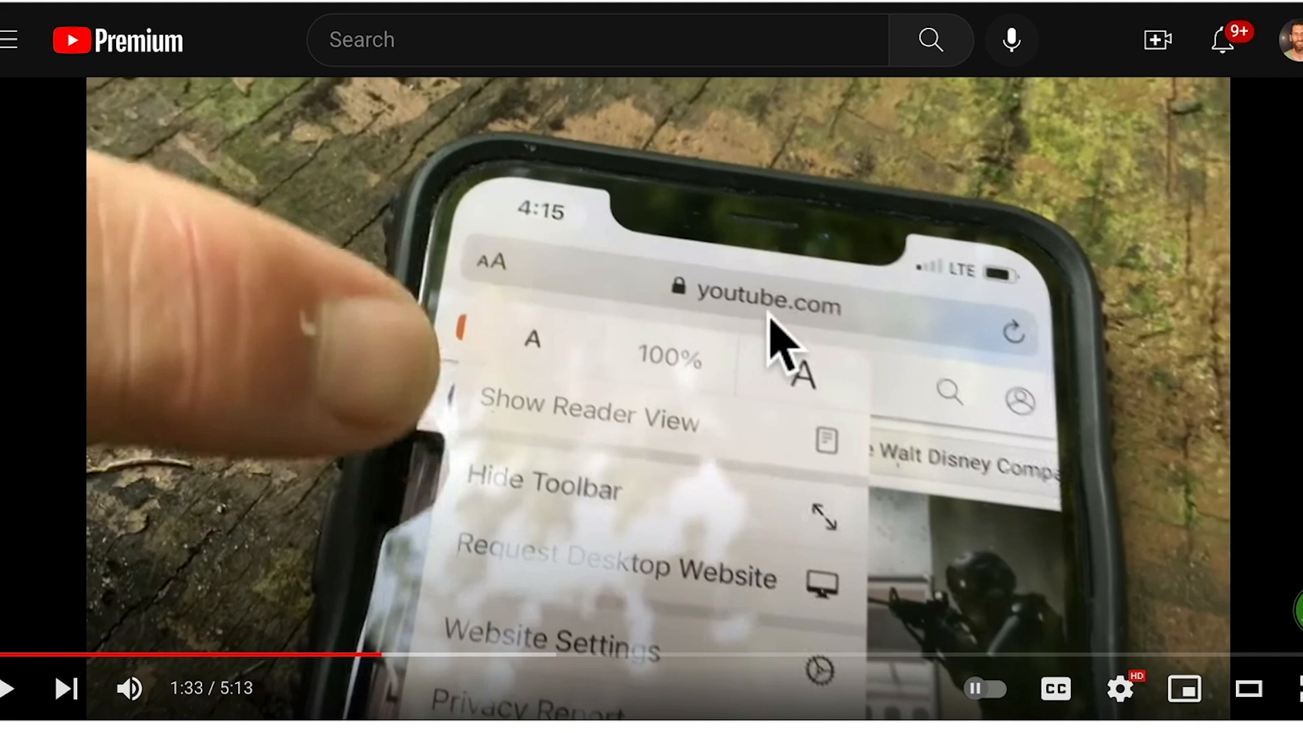
{"action": "mouse_move", "coordinate": [598, 615]}
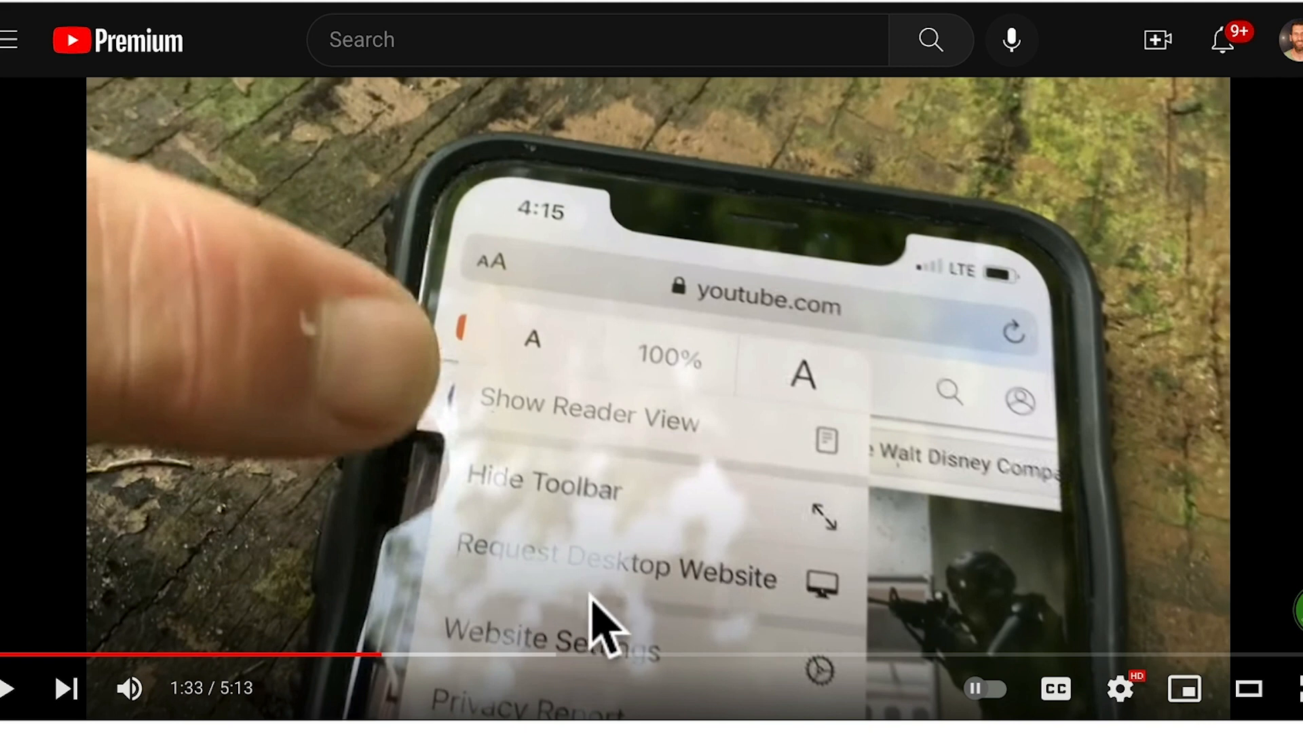
{"action": "mouse_move", "coordinate": [744, 437]}
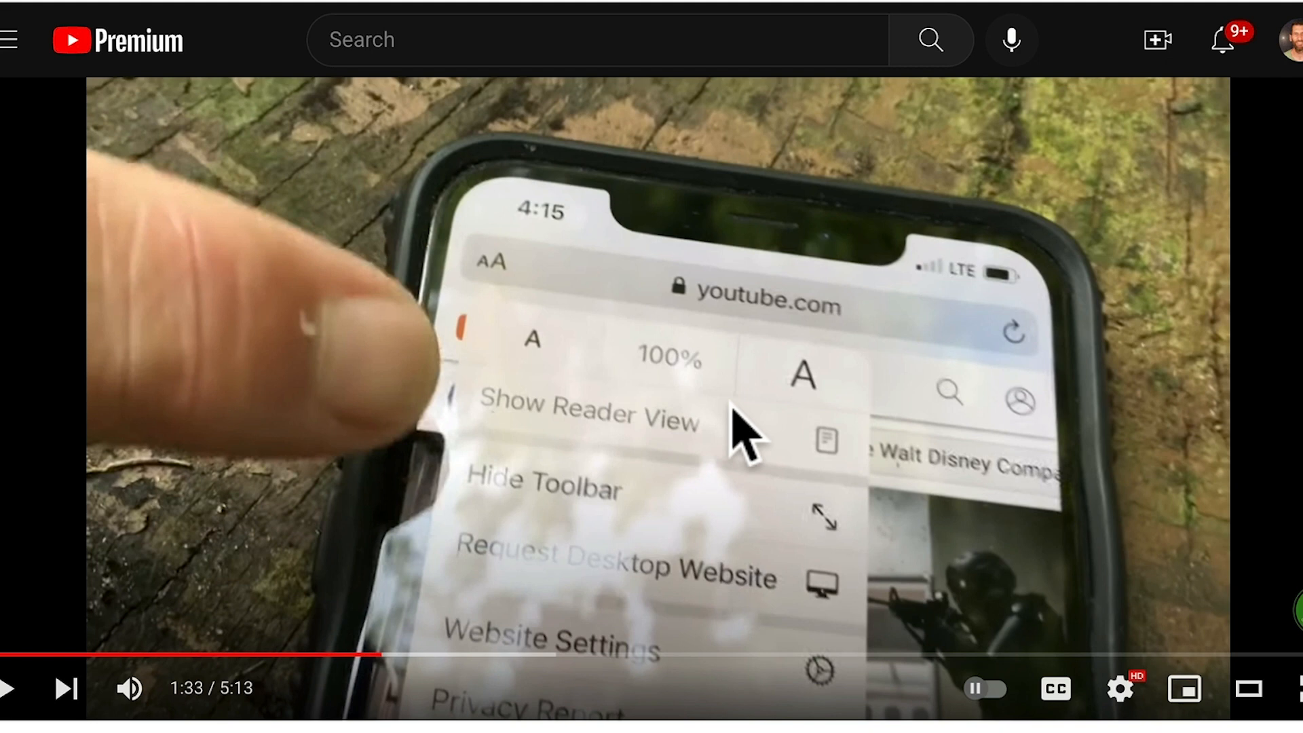
{"action": "mouse_move", "coordinate": [719, 249]}
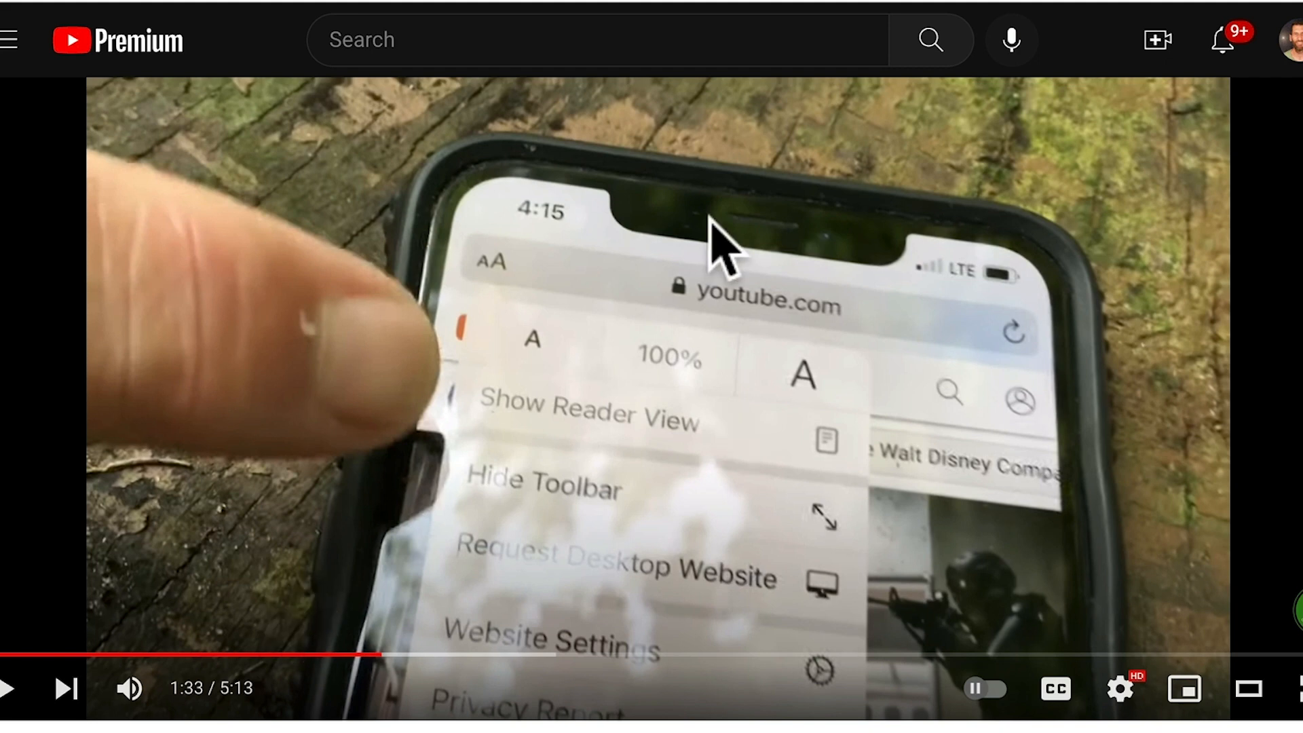